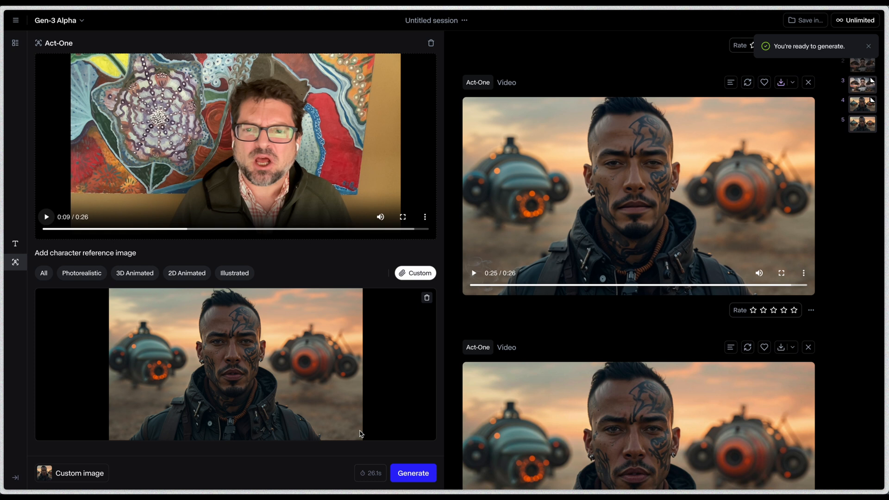
{"action": "mouse_move", "coordinate": [16, 262]}
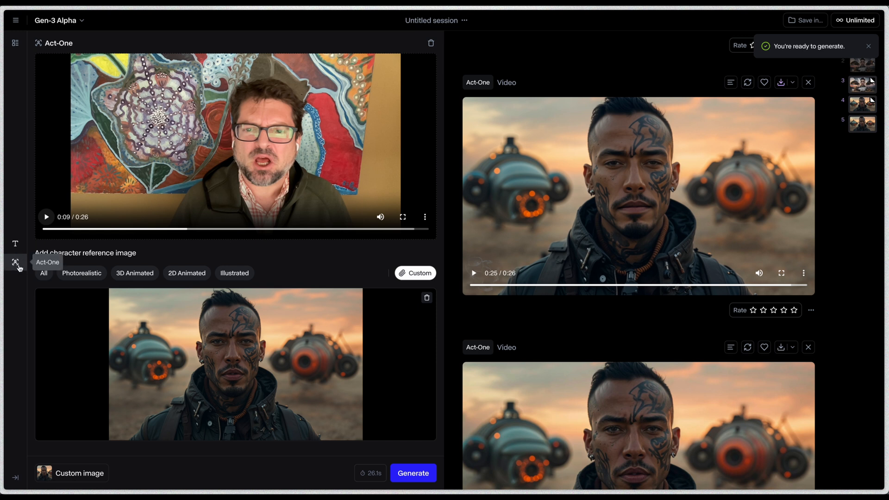
{"action": "mouse_move", "coordinate": [29, 269]}
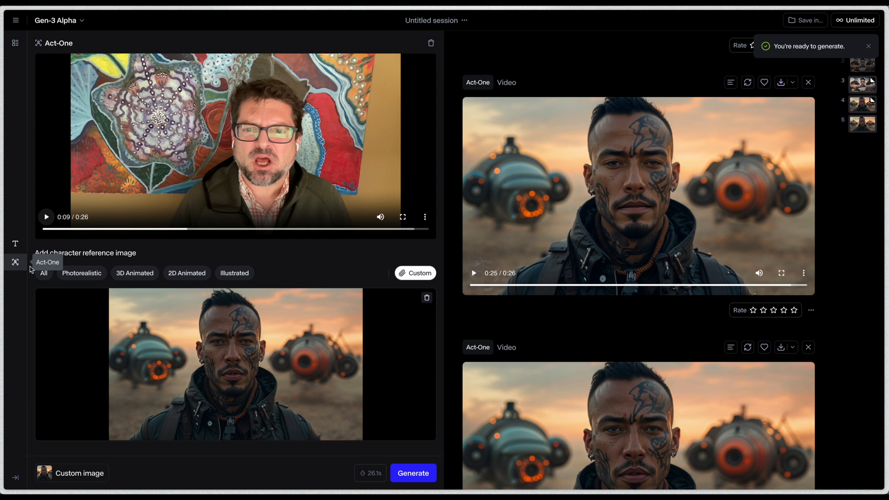
{"action": "mouse_move", "coordinate": [230, 380]}
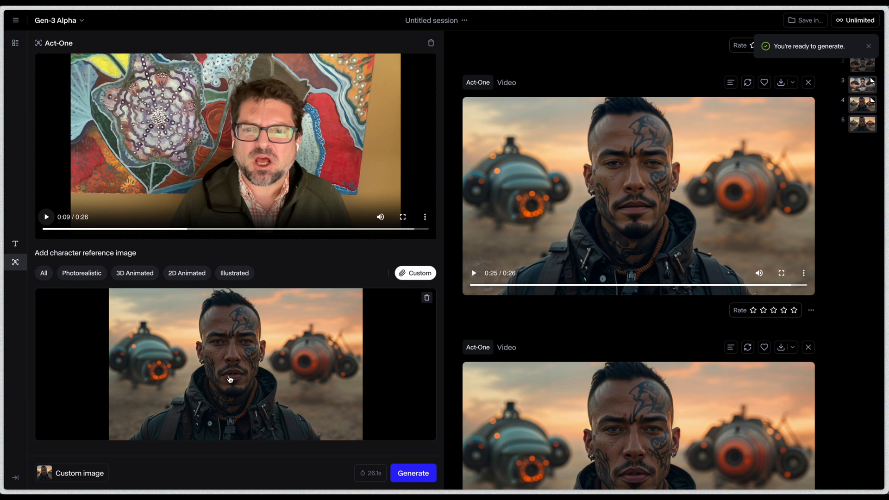
{"action": "mouse_move", "coordinate": [217, 361]}
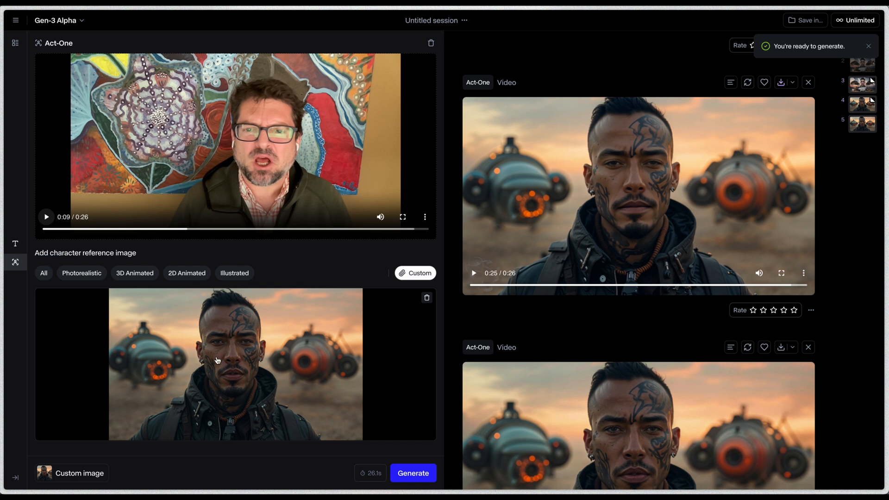
{"action": "mouse_move", "coordinate": [238, 380]}
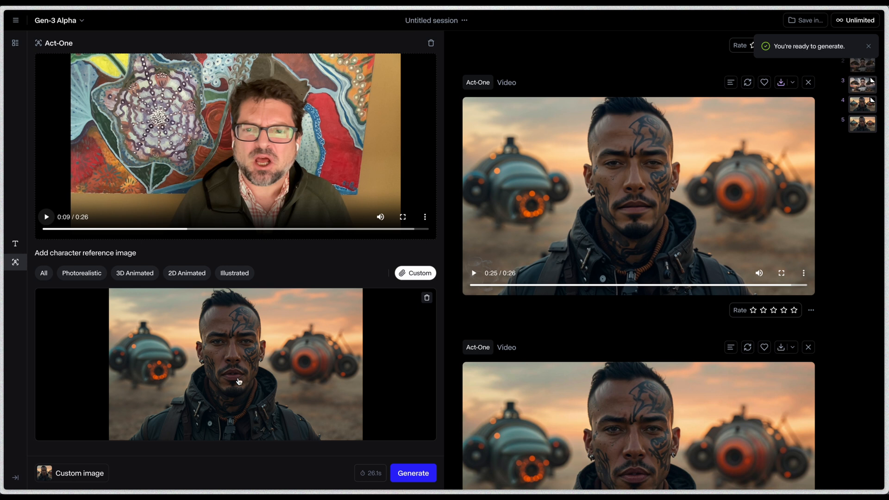
{"action": "mouse_move", "coordinate": [265, 350]}
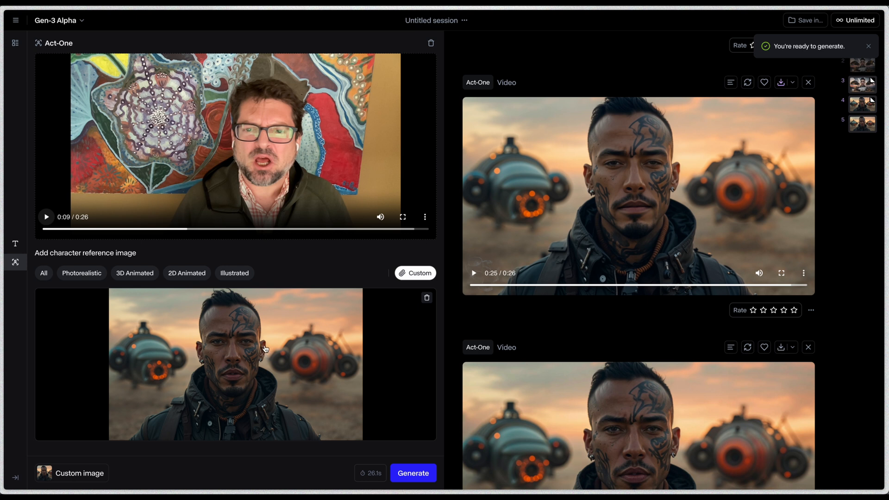
{"action": "mouse_move", "coordinate": [243, 146]}
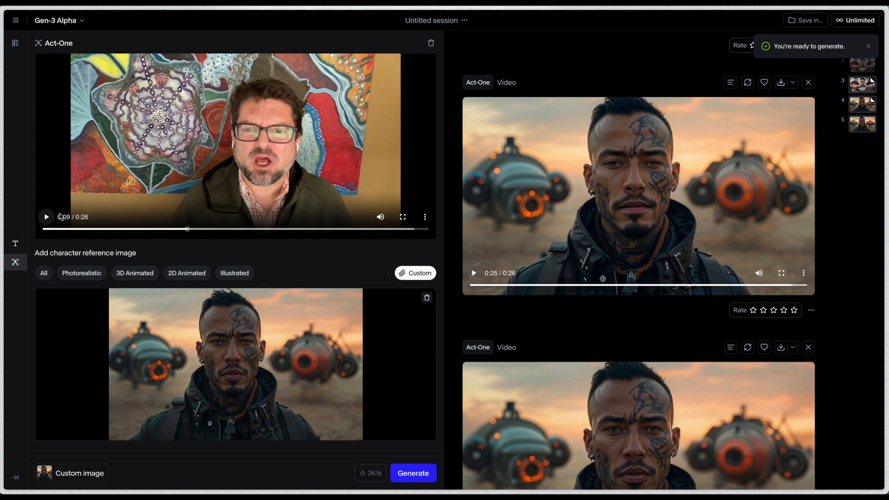
- Play the driving performance video and pause it at 0:14
{"action": "left_click", "coordinate": [46, 216]}
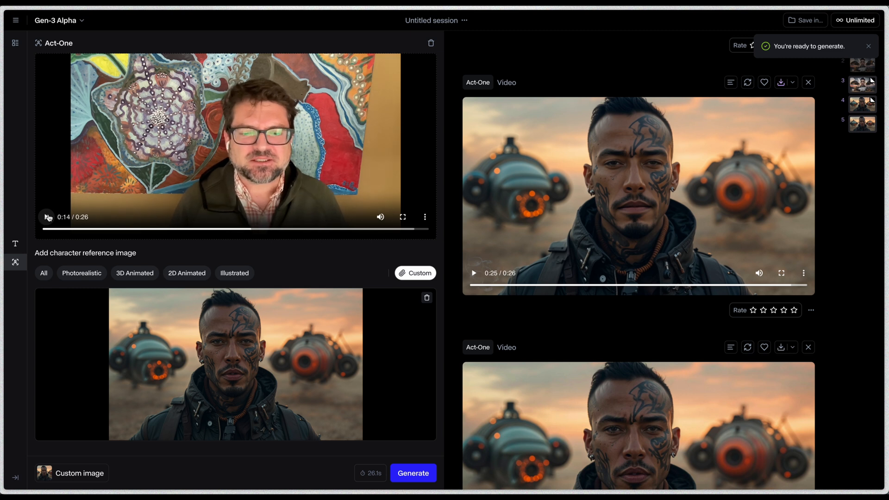
{"action": "left_click", "coordinate": [46, 216]}
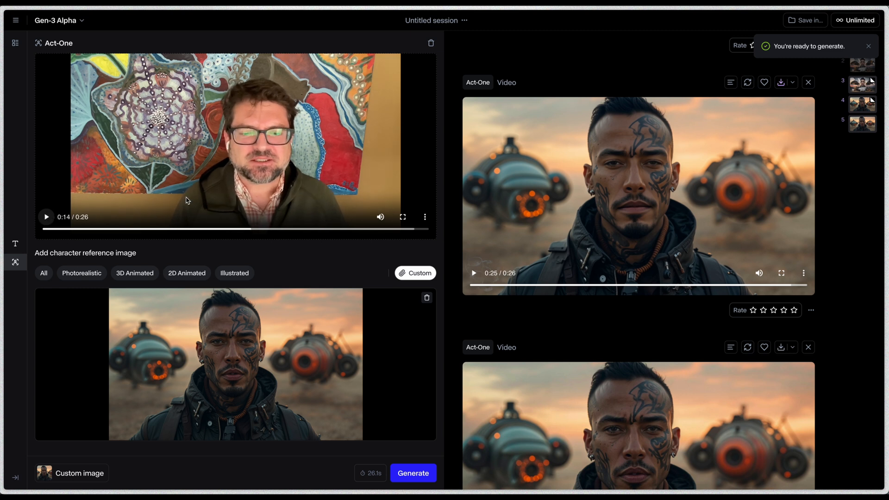
{"action": "mouse_move", "coordinate": [214, 343]}
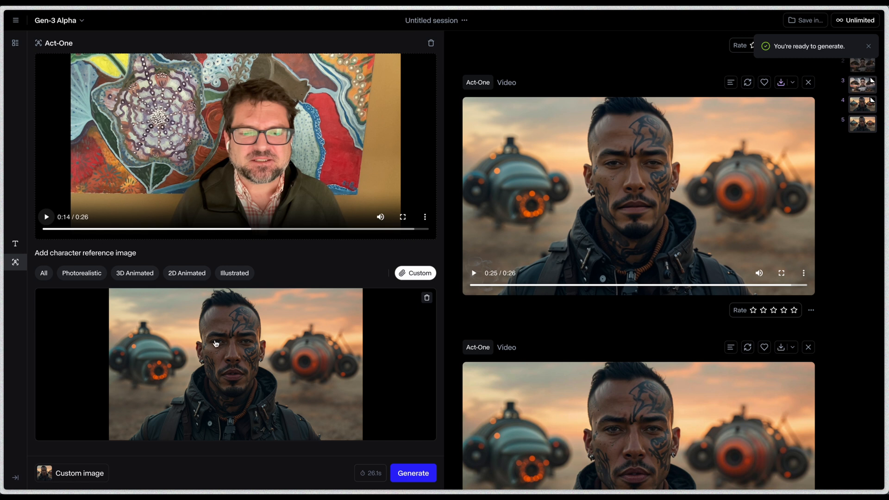
{"action": "mouse_move", "coordinate": [68, 236]}
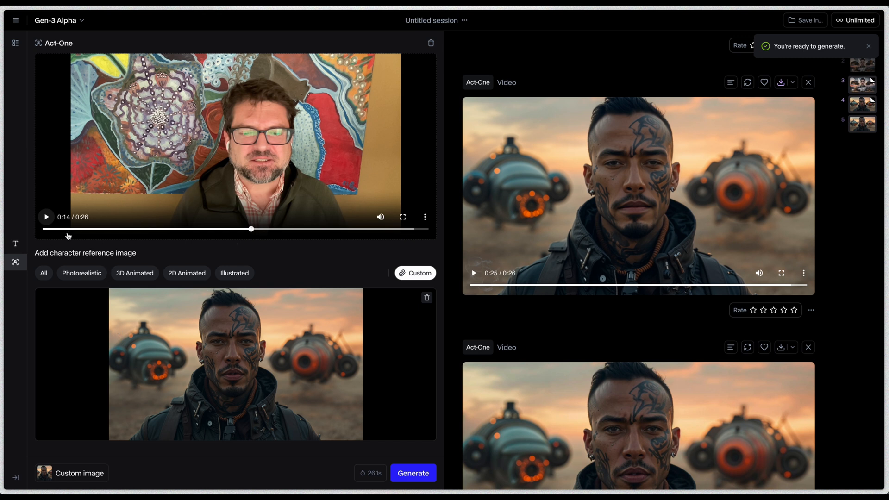
{"action": "mouse_move", "coordinate": [245, 431]}
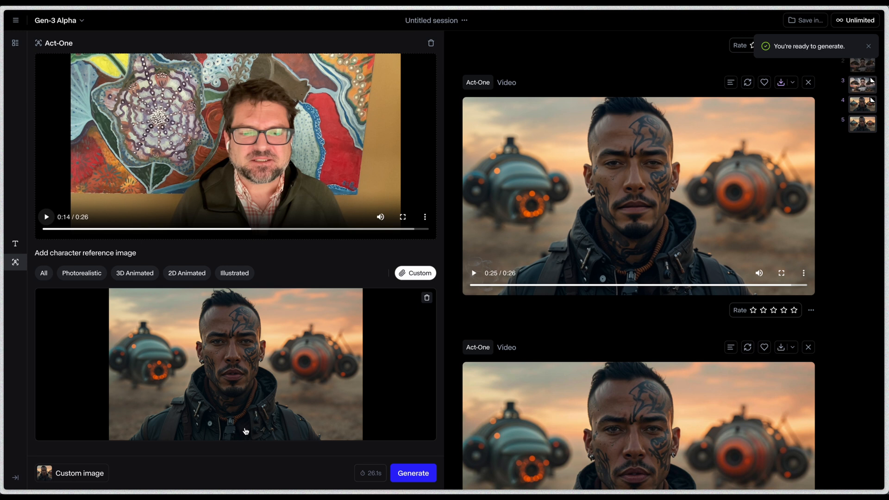
{"action": "mouse_move", "coordinate": [252, 409]}
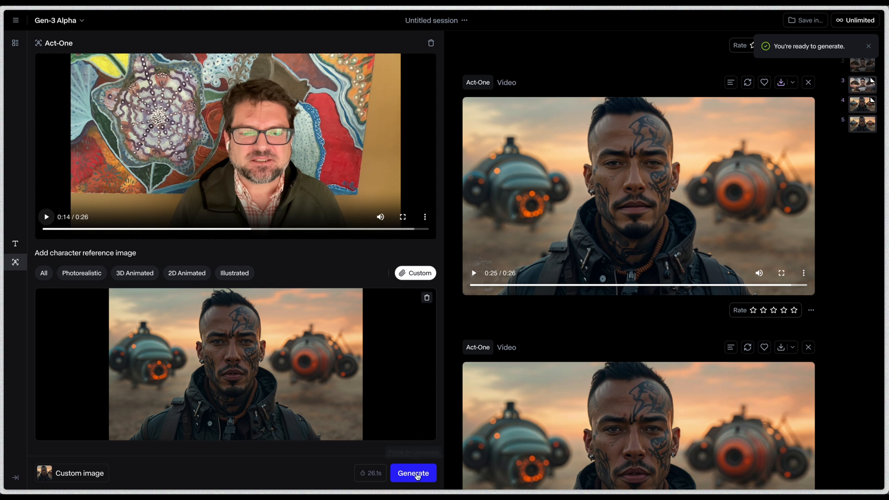
{"action": "scroll", "scroll_direction": "down", "scroll_amount": 3}
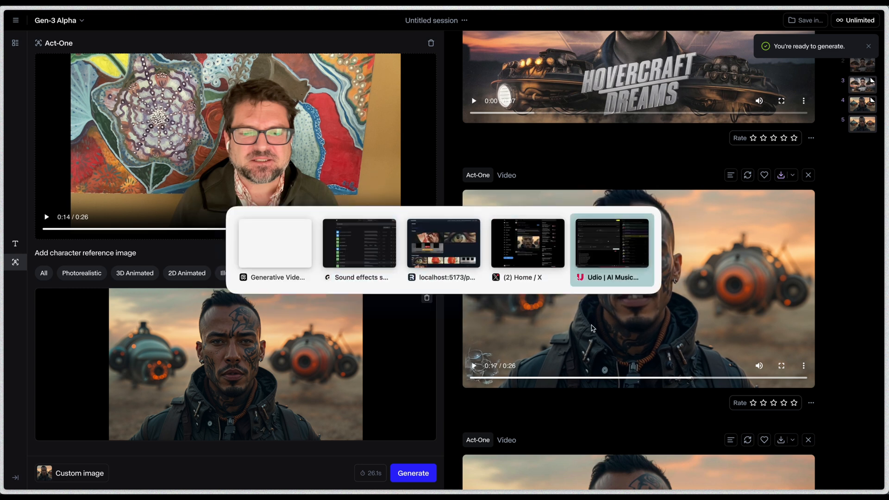
- Switch to the Udio page showing the Hovercraft Dreams ext v2 remix and All Creations list
{"action": "left_click", "coordinate": [611, 242]}
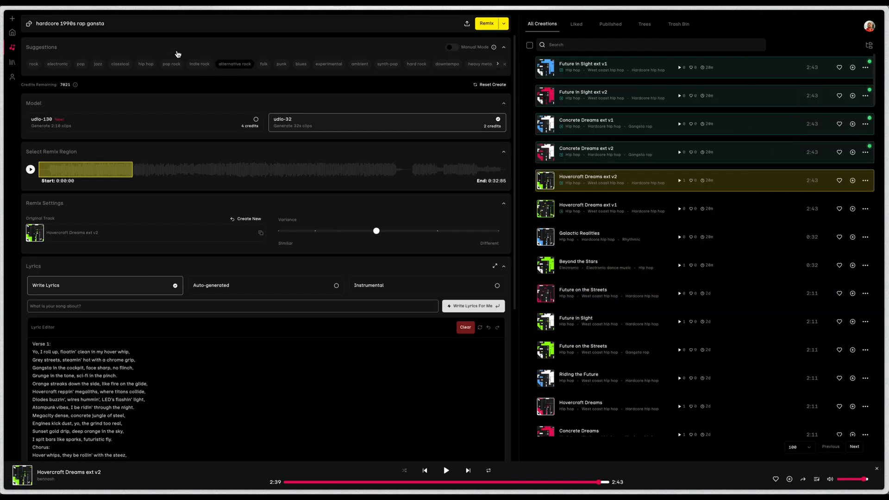
{"action": "mouse_move", "coordinate": [168, 149]}
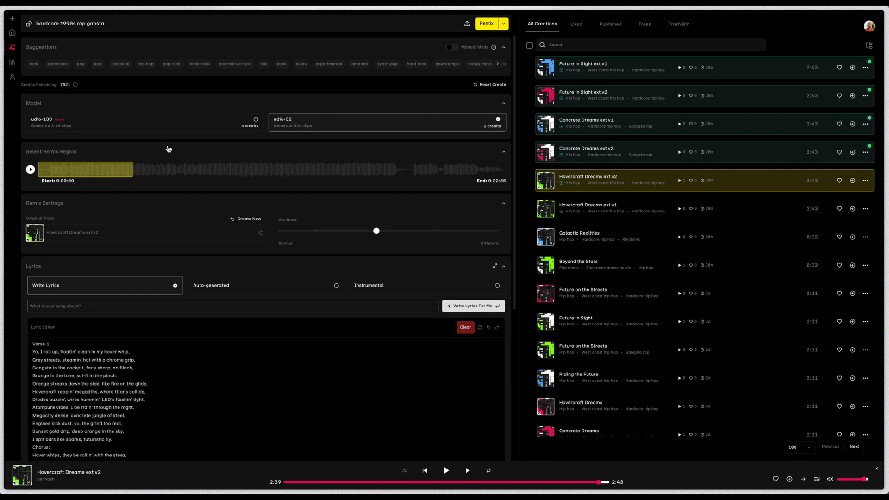
{"action": "mouse_move", "coordinate": [561, 183]}
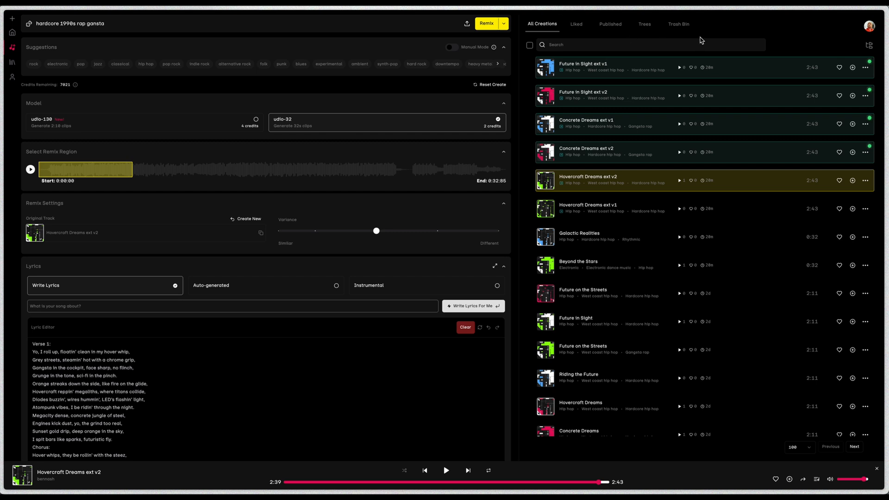
{"action": "mouse_move", "coordinate": [546, 209]}
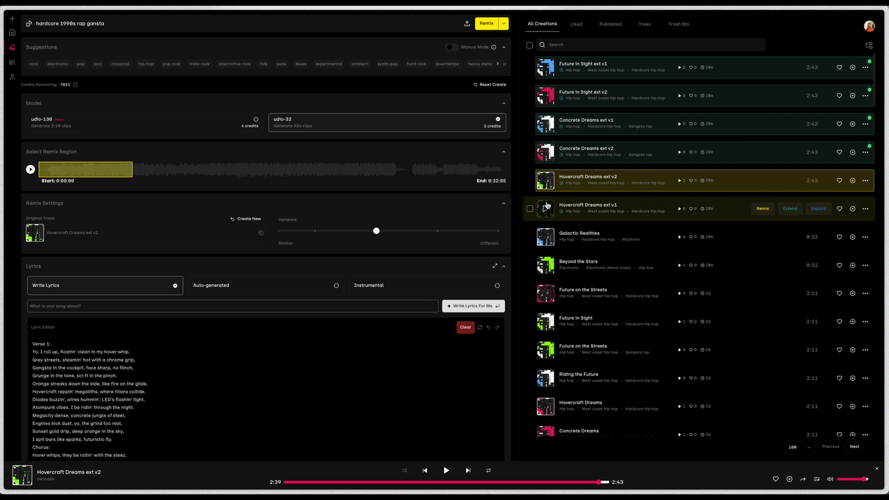
{"action": "mouse_move", "coordinate": [545, 205]}
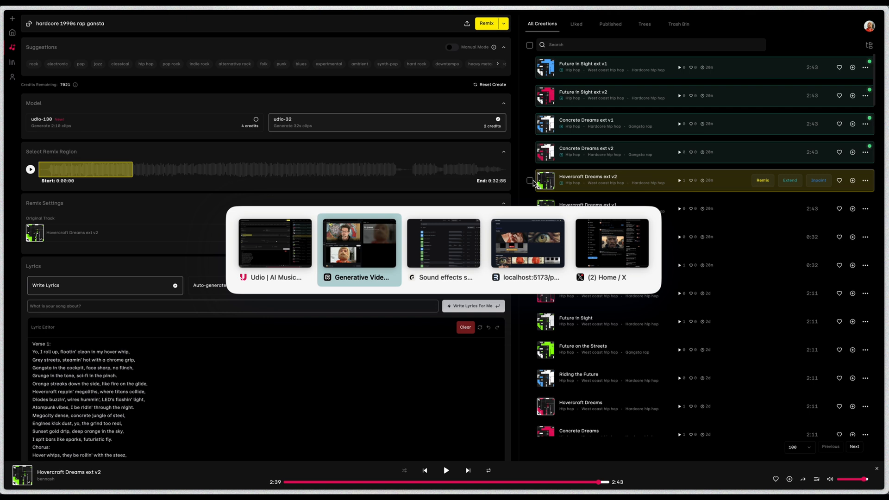
- Switch to Epidemic Sound and briefly preview the Drone, Hover Close, Syma X5SW 02 effect
{"action": "left_click", "coordinate": [444, 243]}
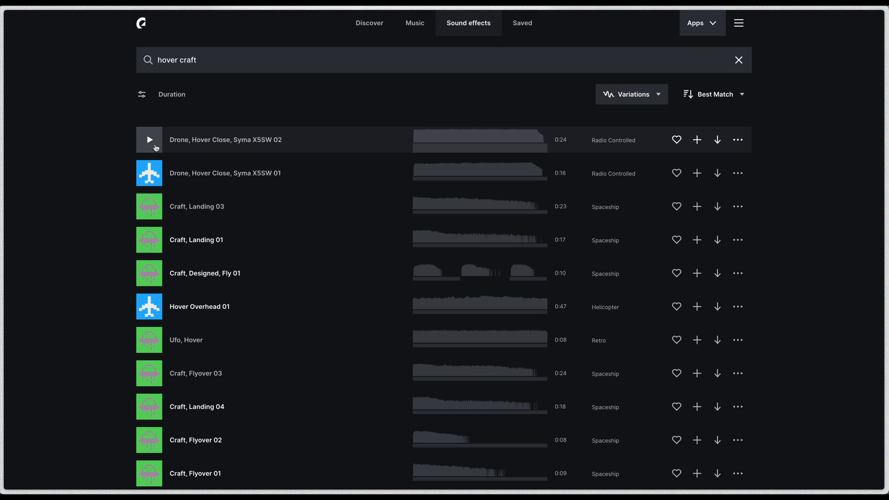
{"action": "mouse_move", "coordinate": [149, 140]}
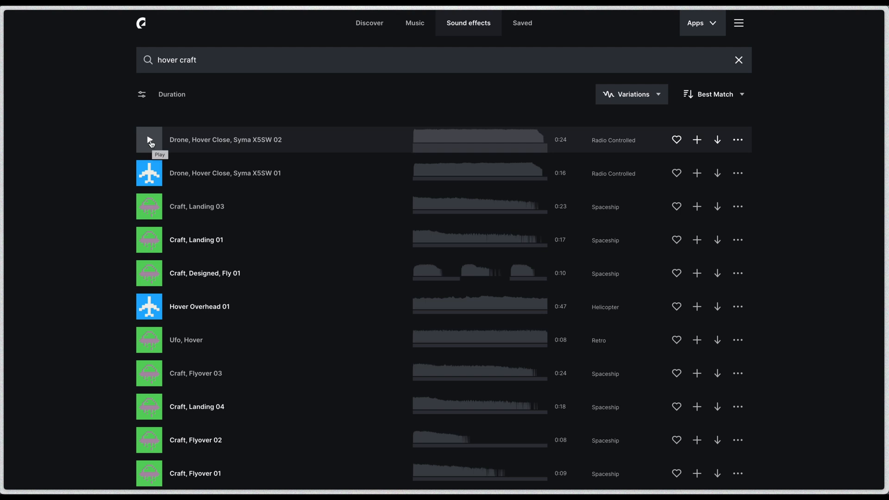
{"action": "left_click", "coordinate": [148, 140]}
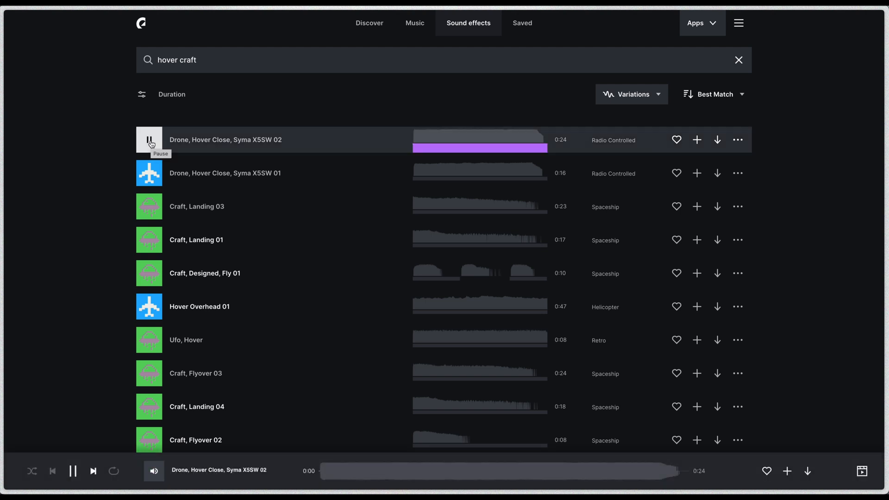
{"action": "left_click", "coordinate": [149, 139]}
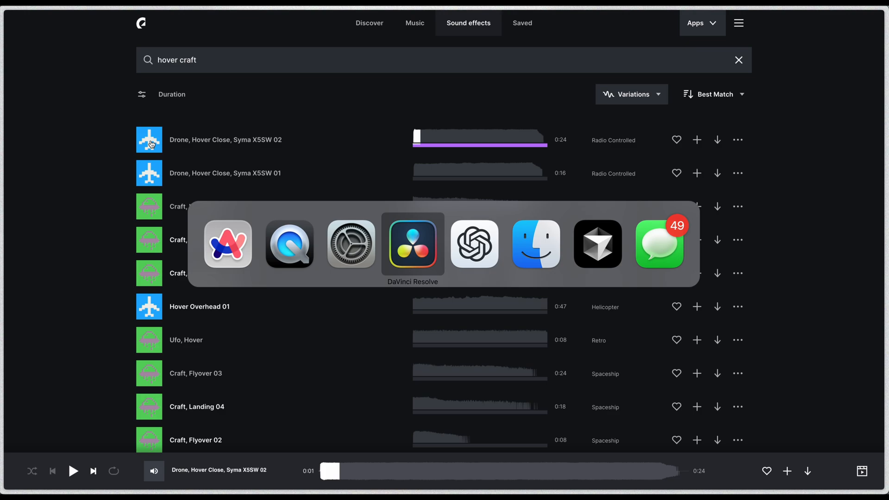
- In DaVinci Resolve, return to the timeline start and mute the Act-One clip's Audio 1 track
{"action": "left_click", "coordinate": [413, 245]}
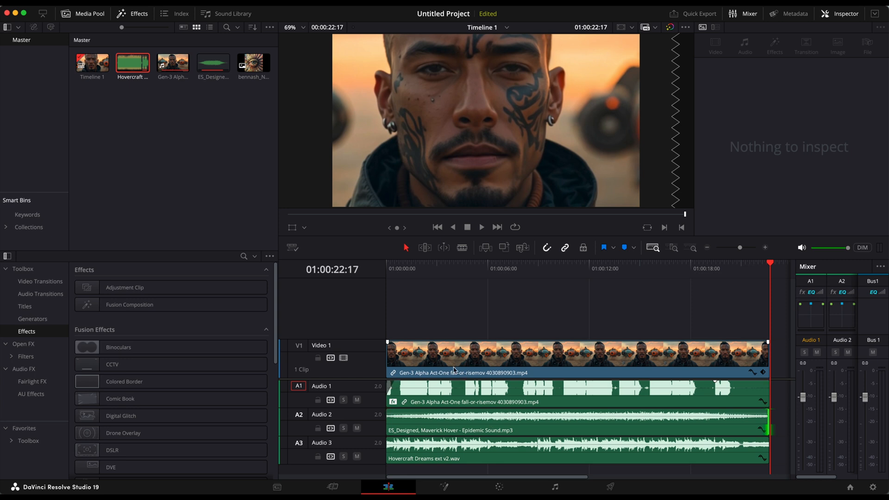
{"action": "mouse_move", "coordinate": [415, 355]}
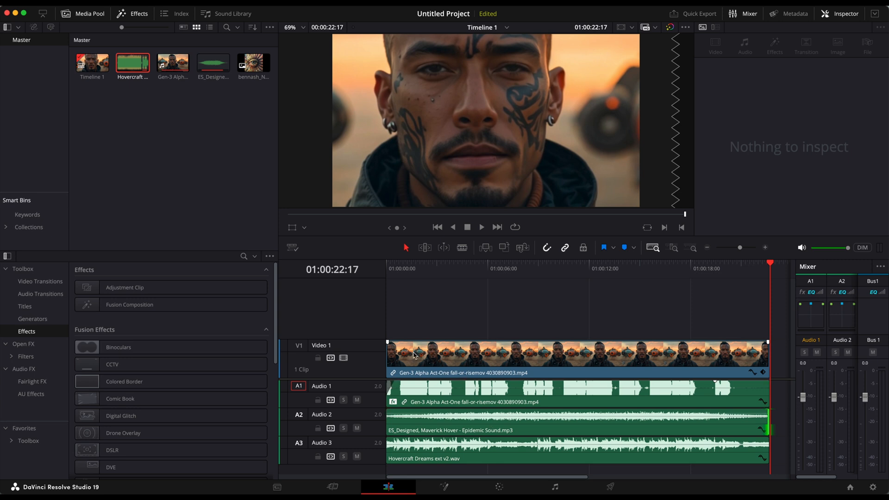
{"action": "left_click", "coordinate": [770, 268]}
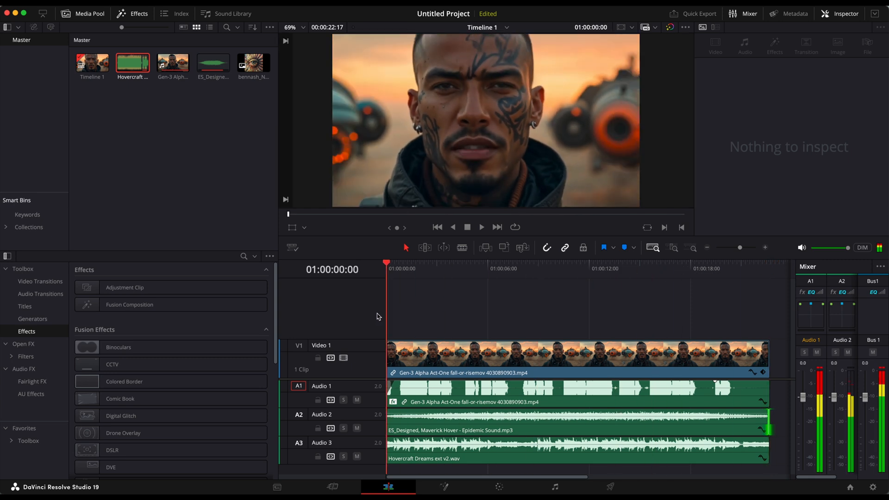
{"action": "left_click", "coordinate": [567, 354]}
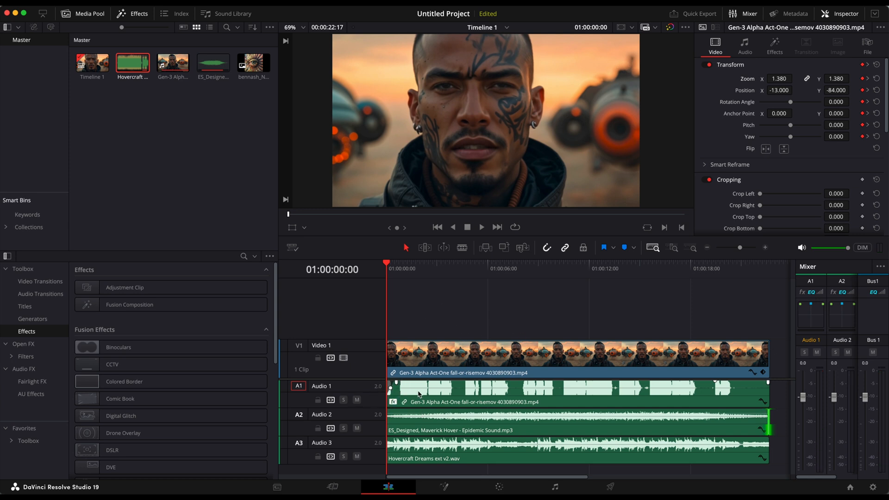
{"action": "left_click", "coordinate": [454, 391]}
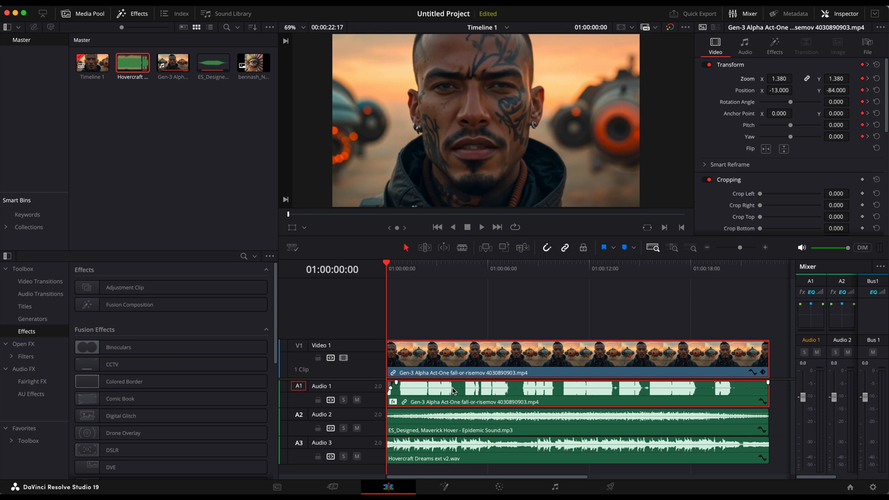
{"action": "mouse_move", "coordinate": [356, 400]}
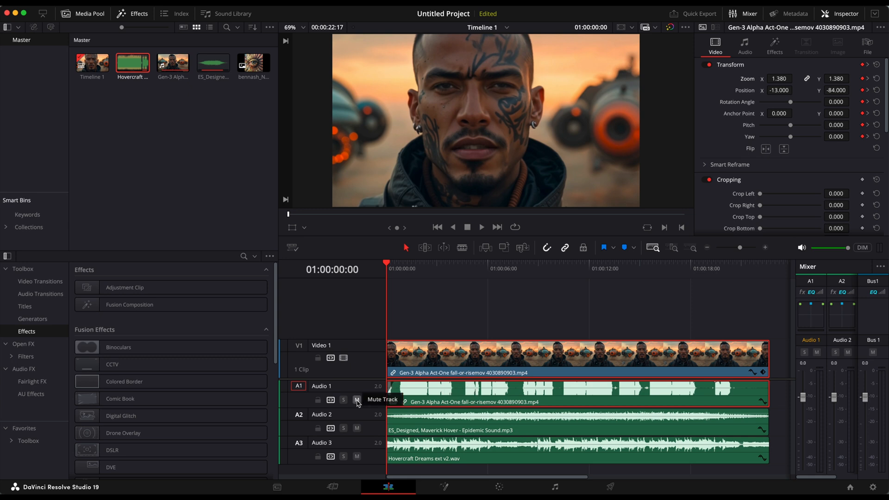
{"action": "left_click", "coordinate": [357, 400]}
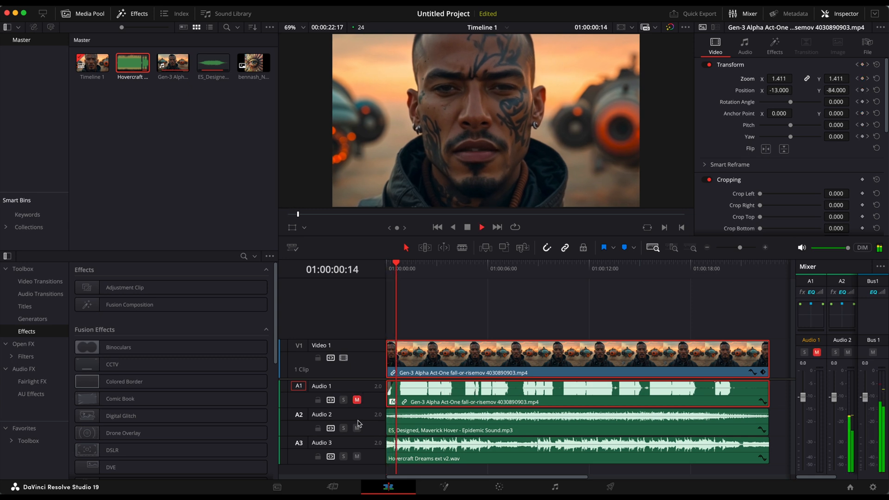